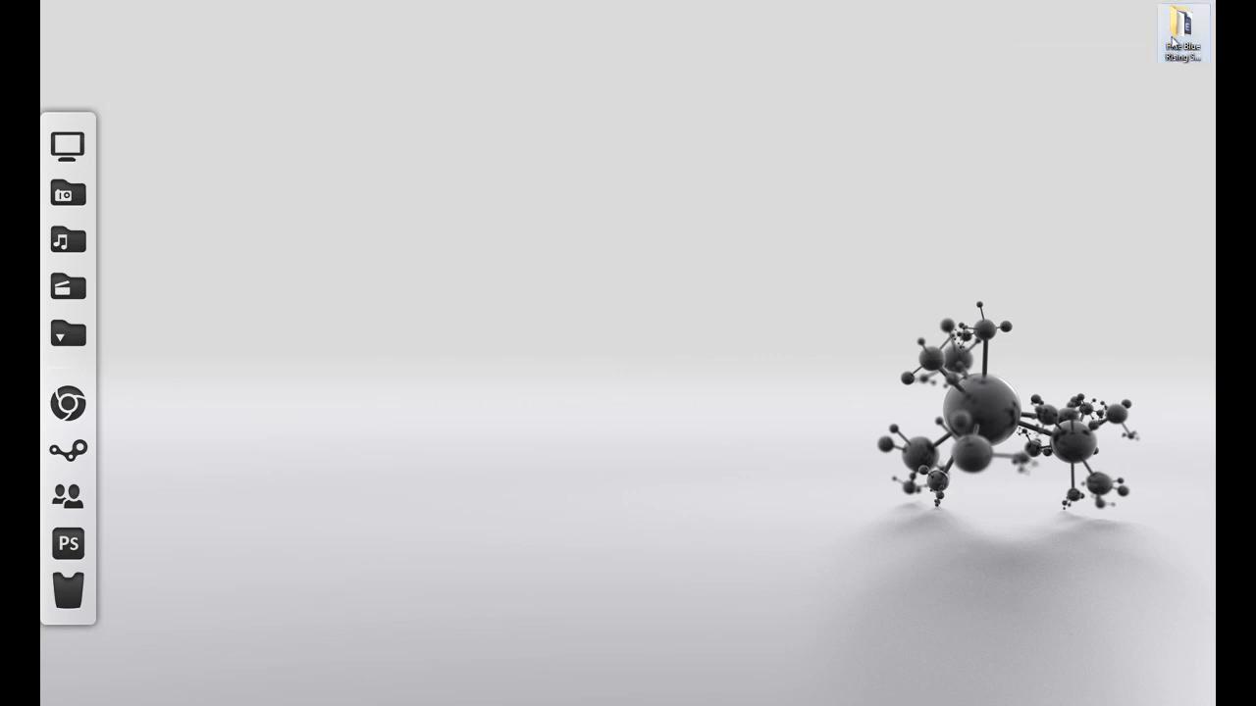
- Install the BEBAS font file found in the template's Font folder
double_click(1181, 31)
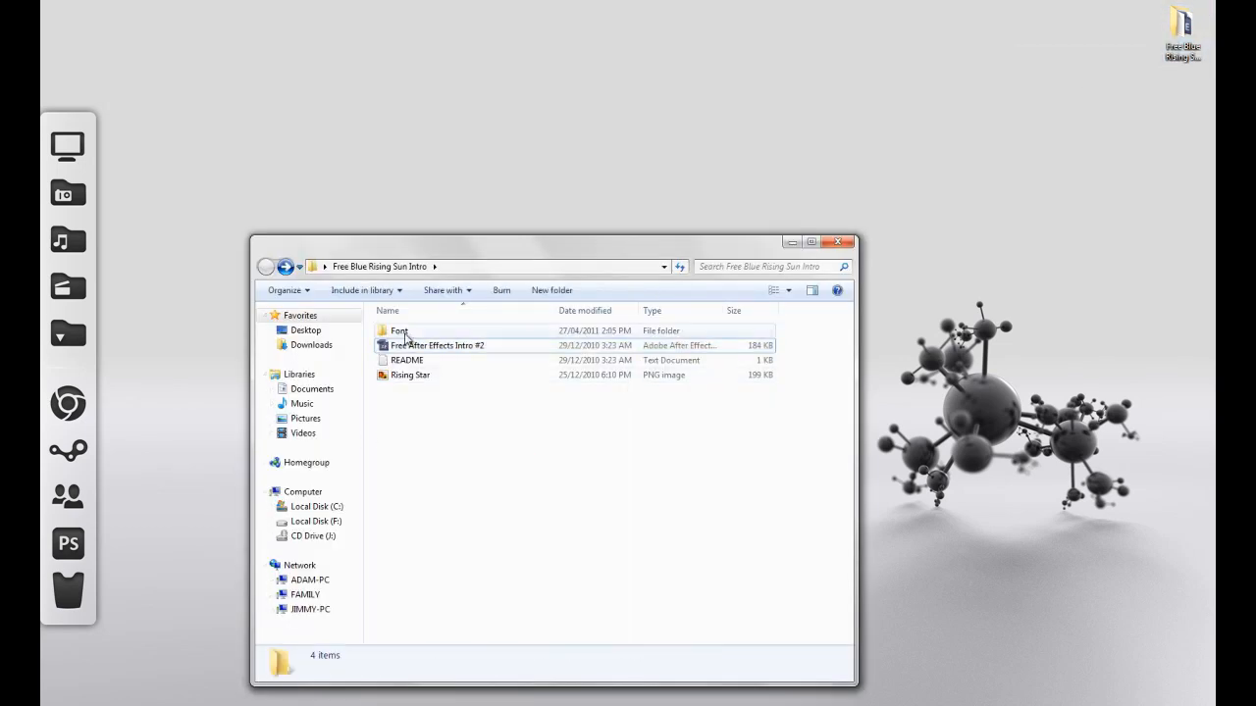
double_click(400, 330)
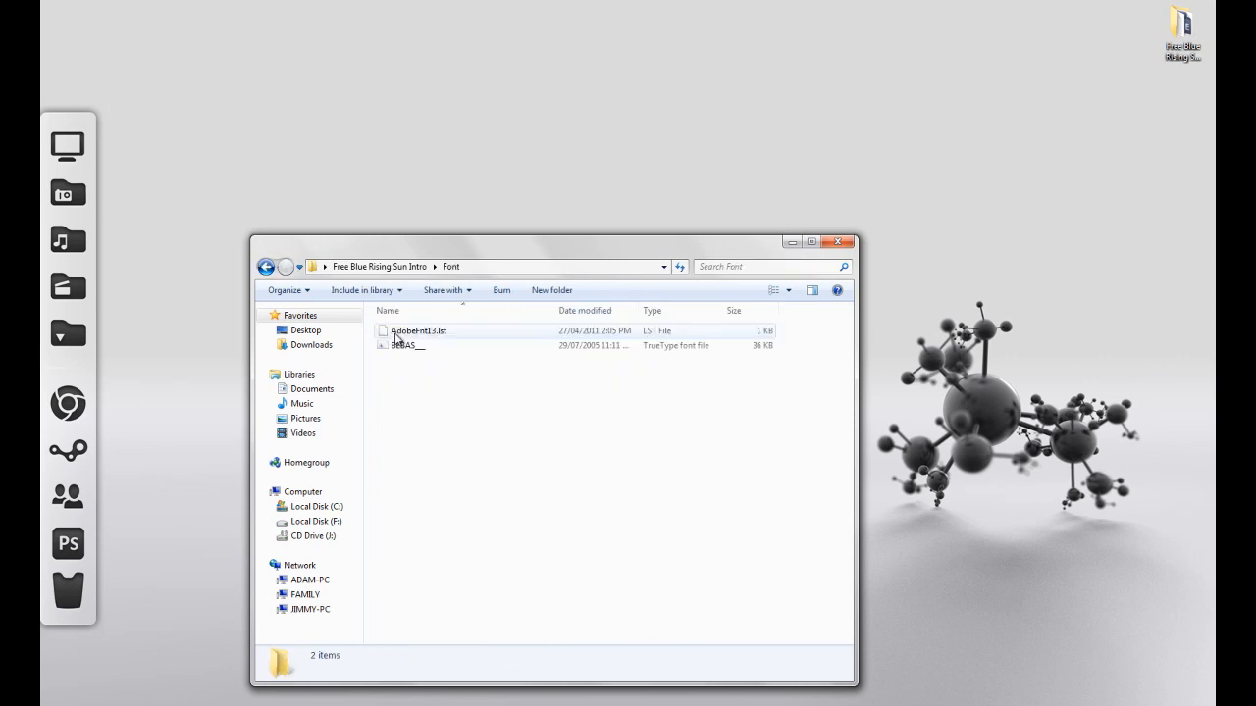
right_click(402, 345)
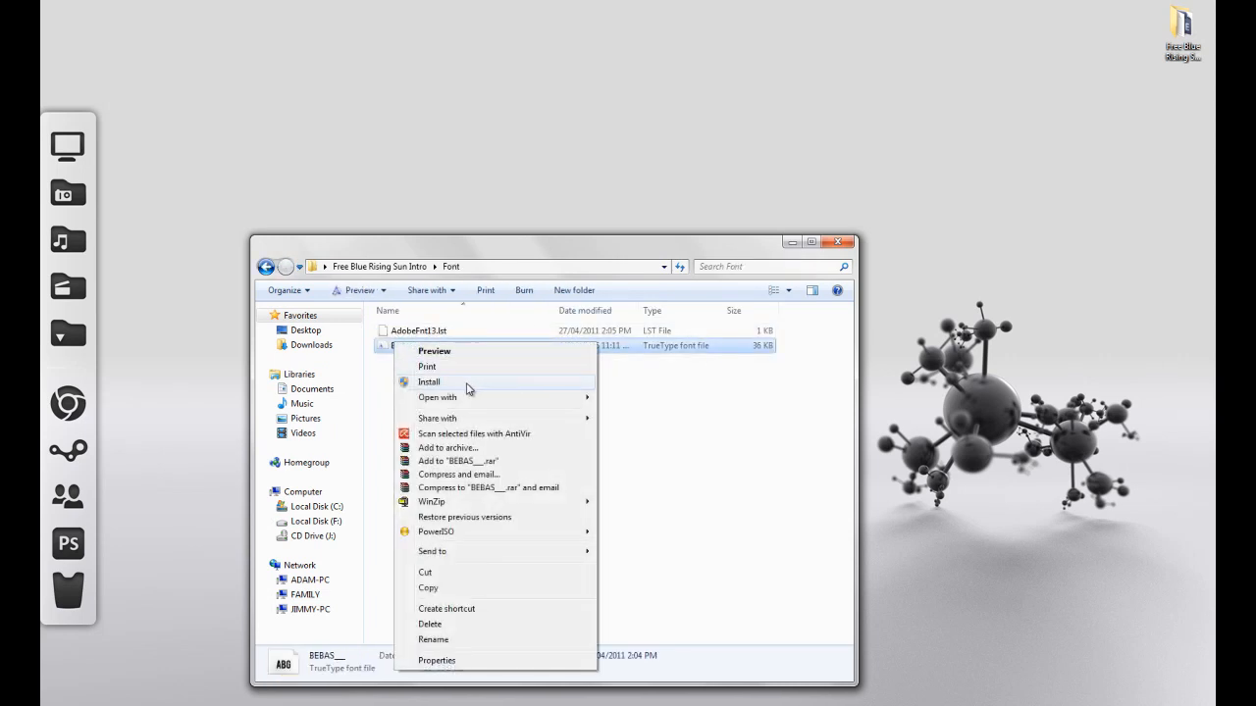
click(267, 267)
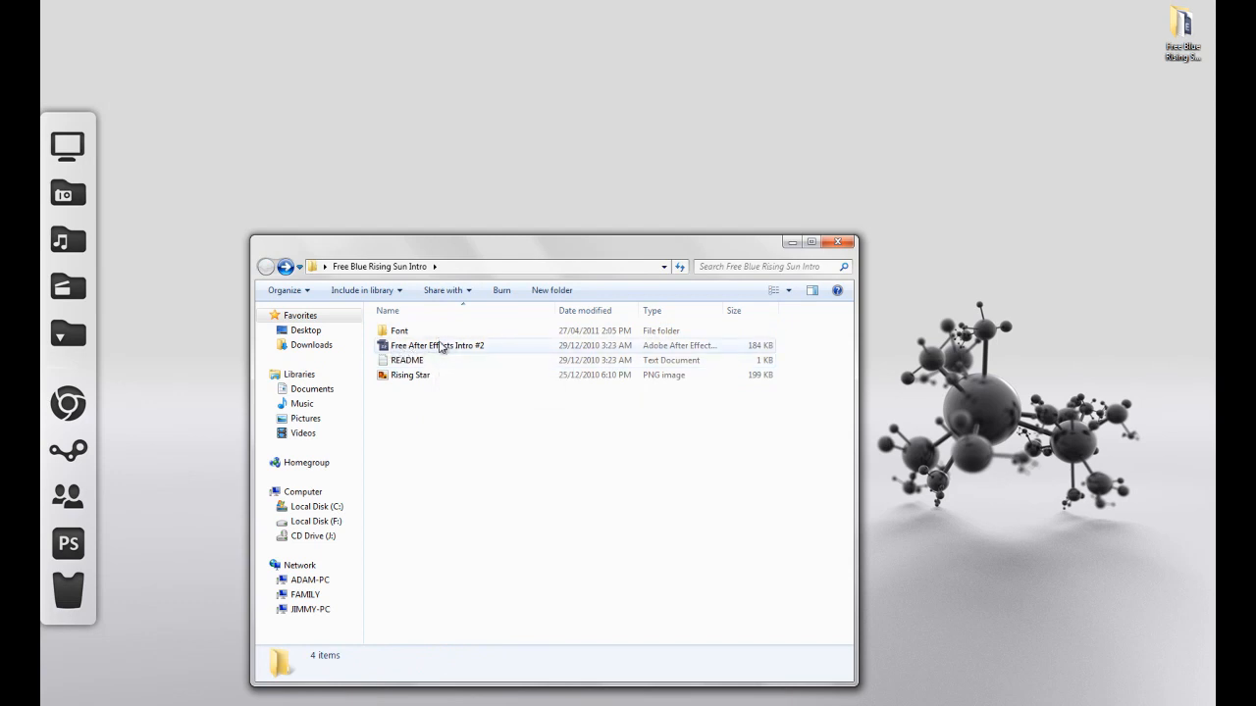
mouse_move(436, 345)
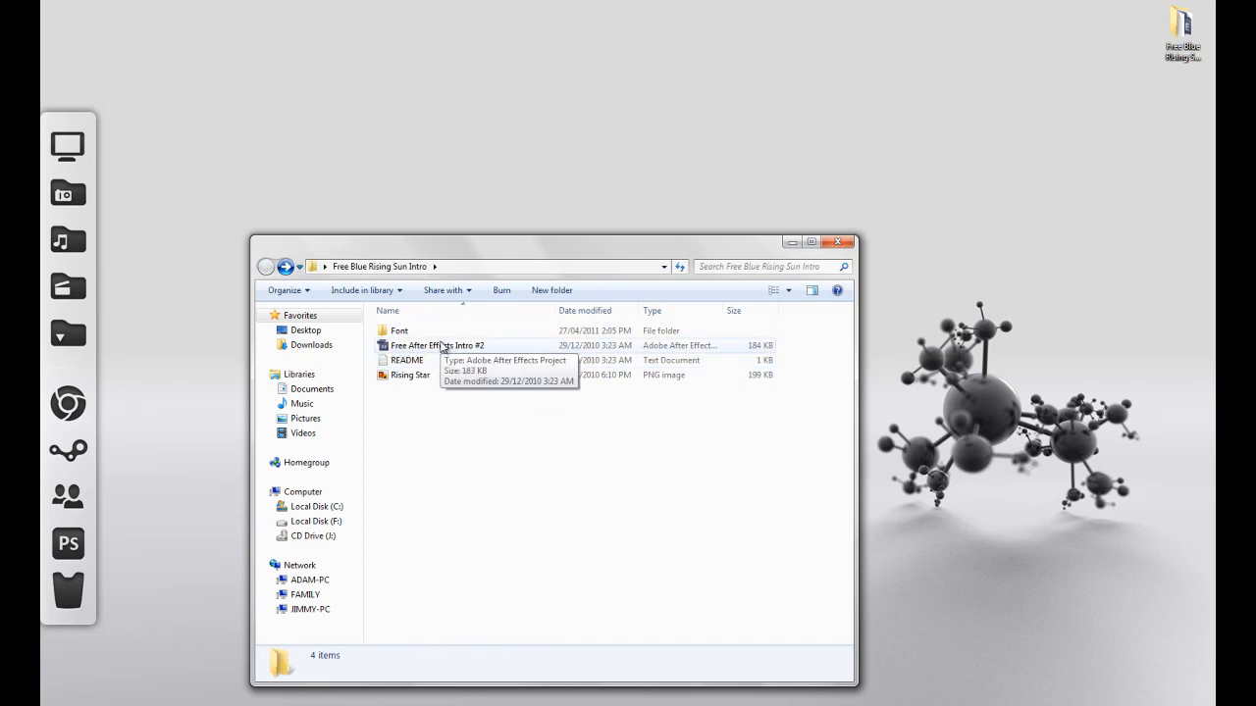
mouse_move(397, 350)
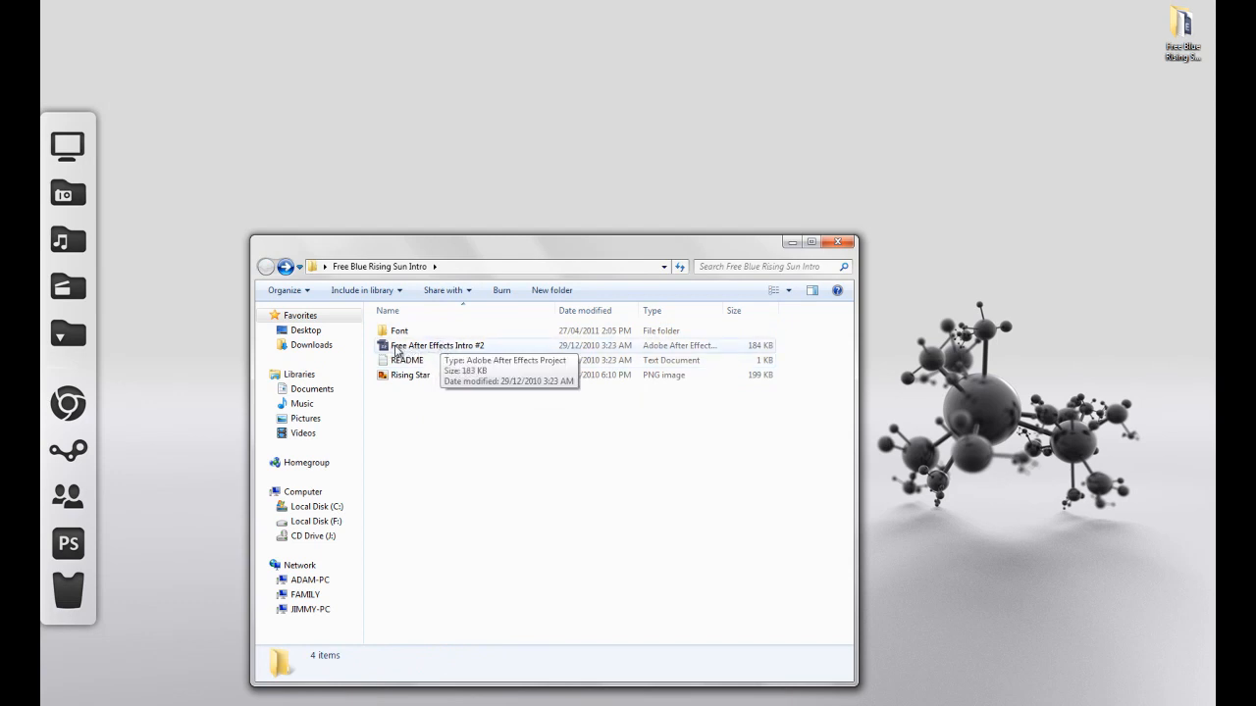
- Launch the Free After Effects Intro #2 project file in After Effects
right_click(436, 345)
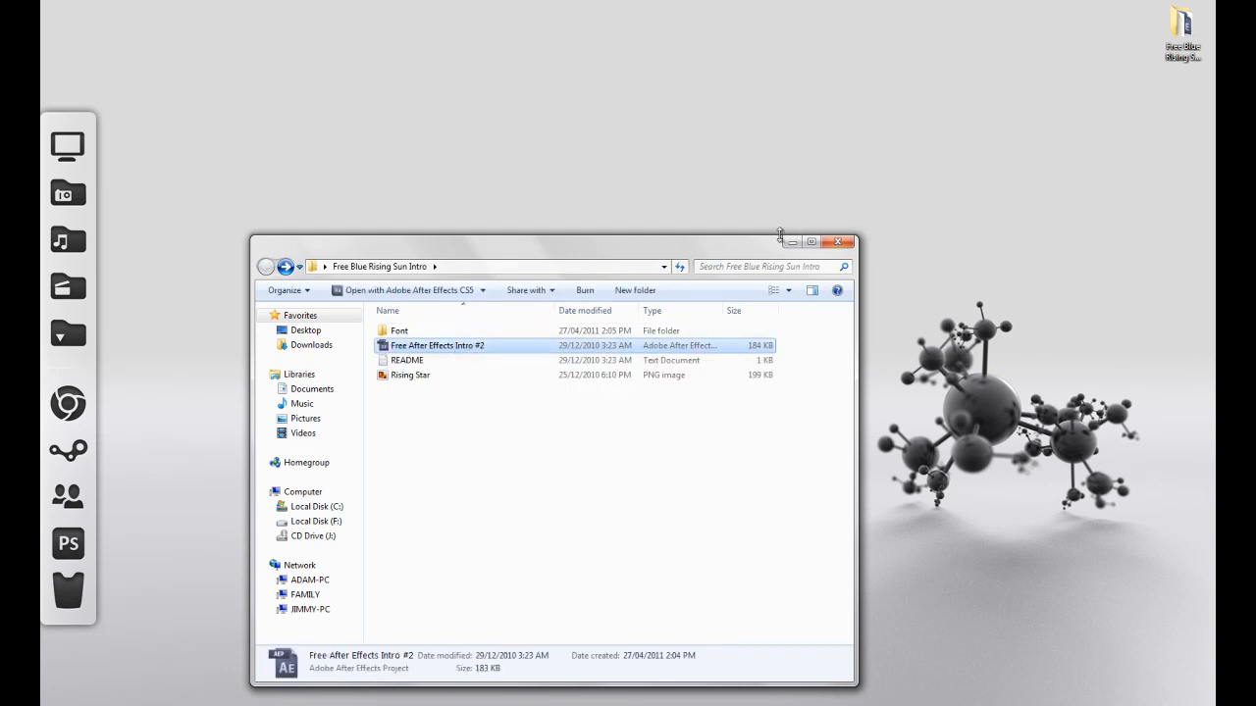
double_click(435, 345)
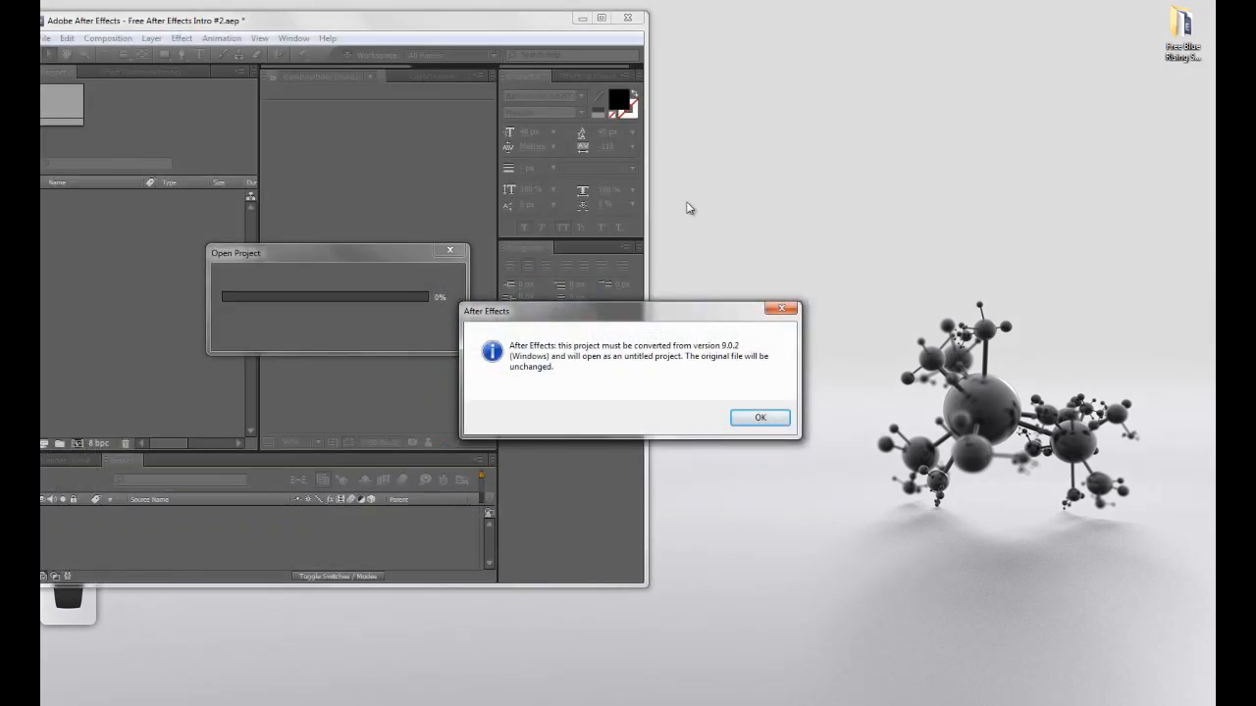
- Accept the version conversion and dismiss the missing file warning to load Comp 1
click(759, 416)
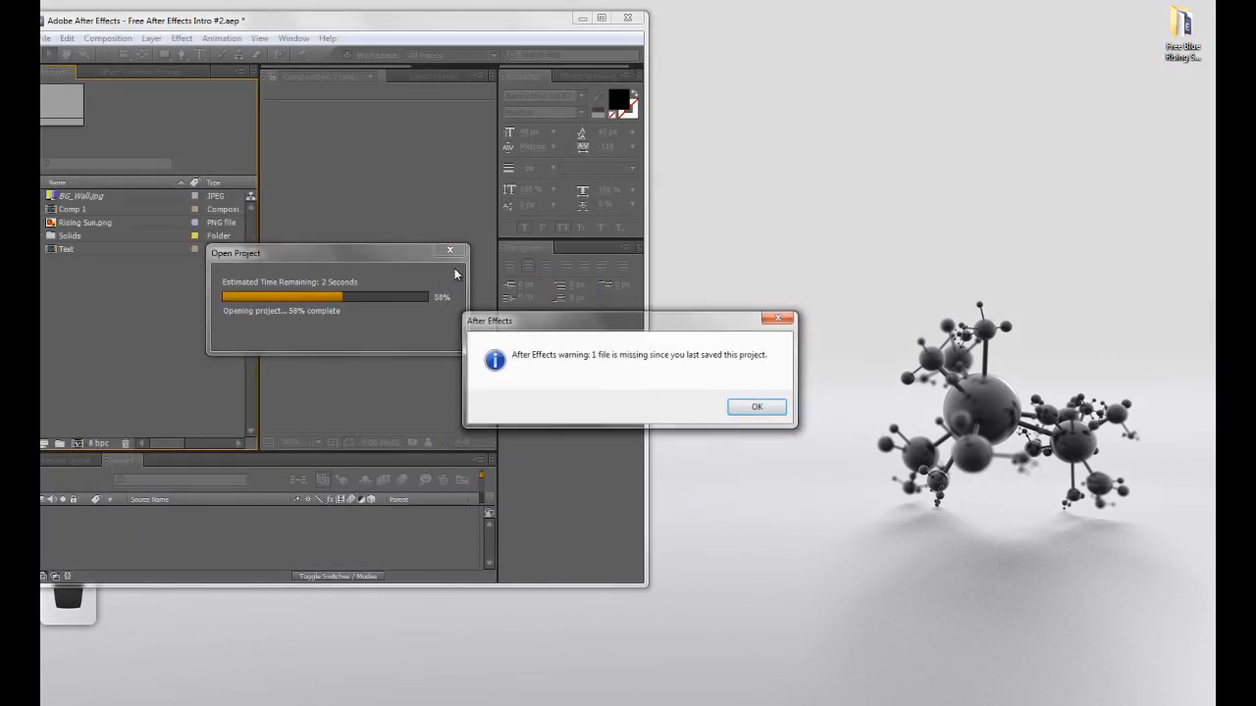
click(758, 407)
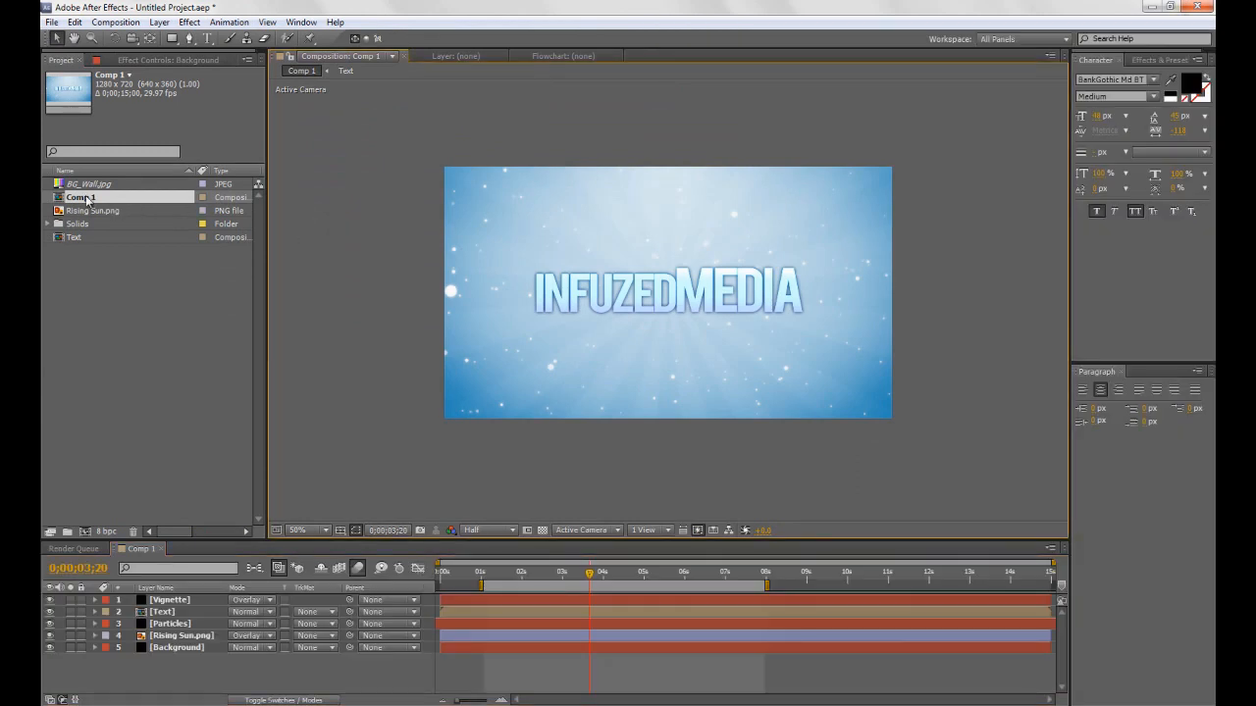
- Select the Rising Sun.png footage item in the Project panel
click(90, 185)
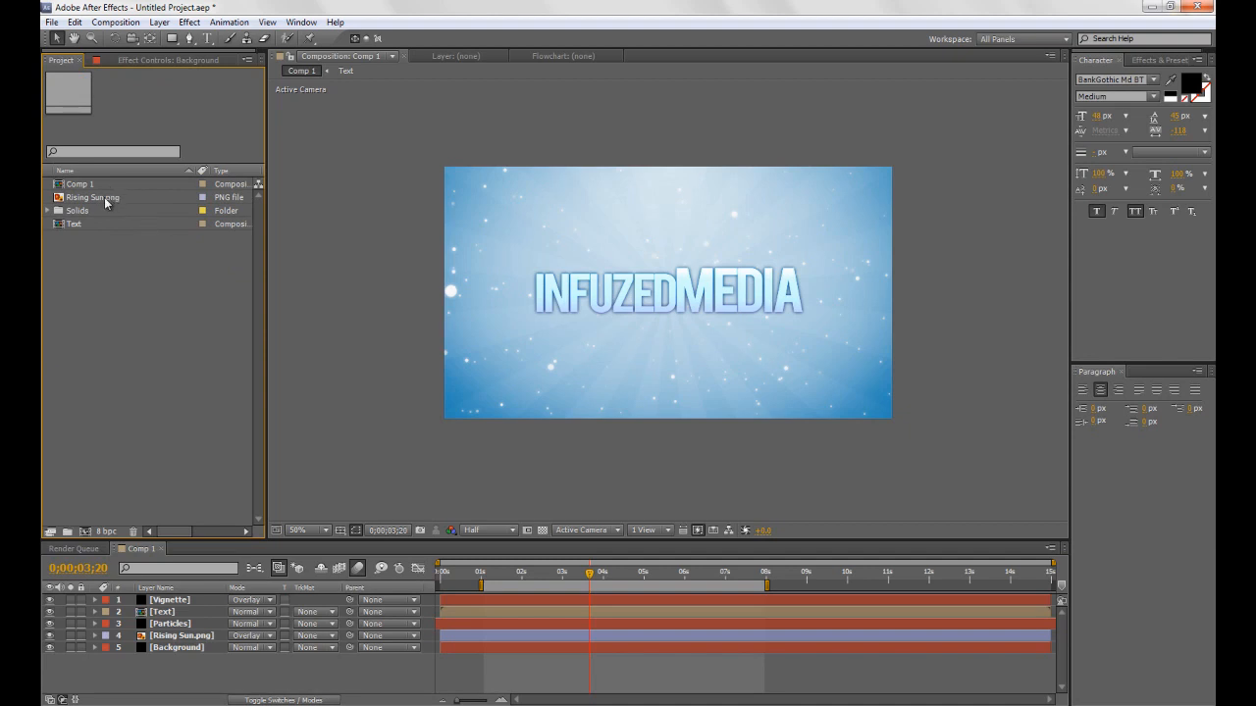
click(94, 197)
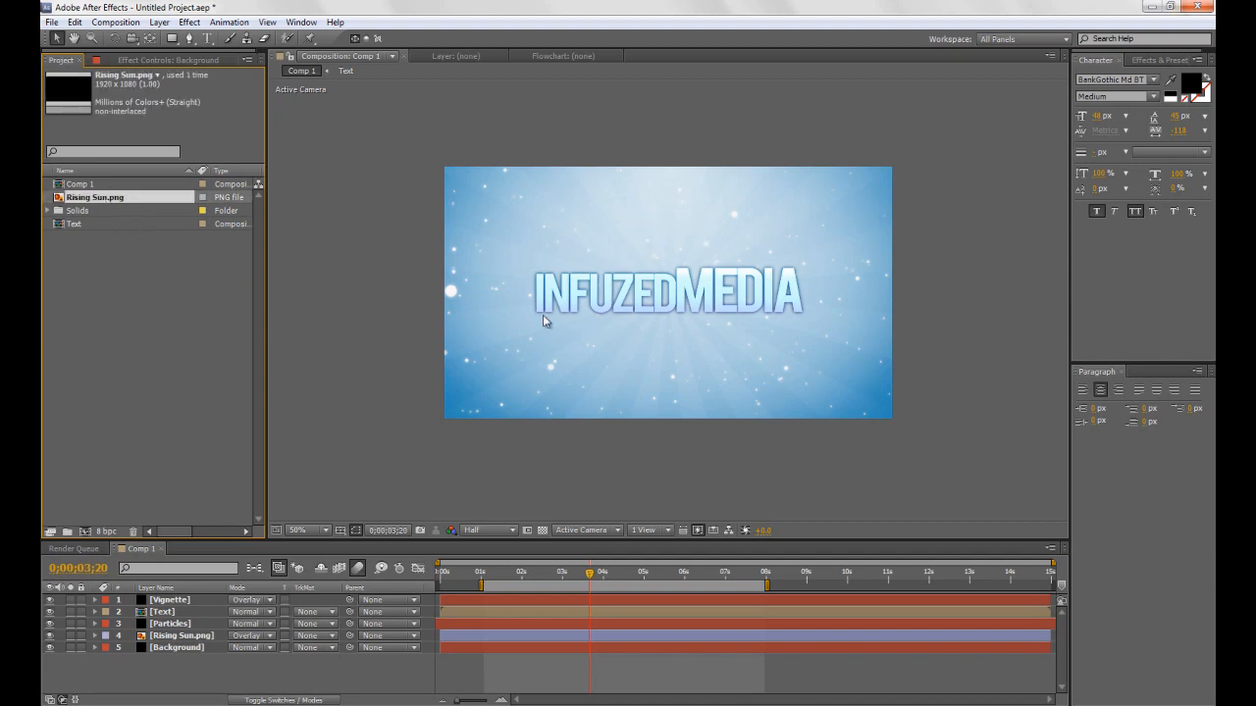
mouse_move(78, 624)
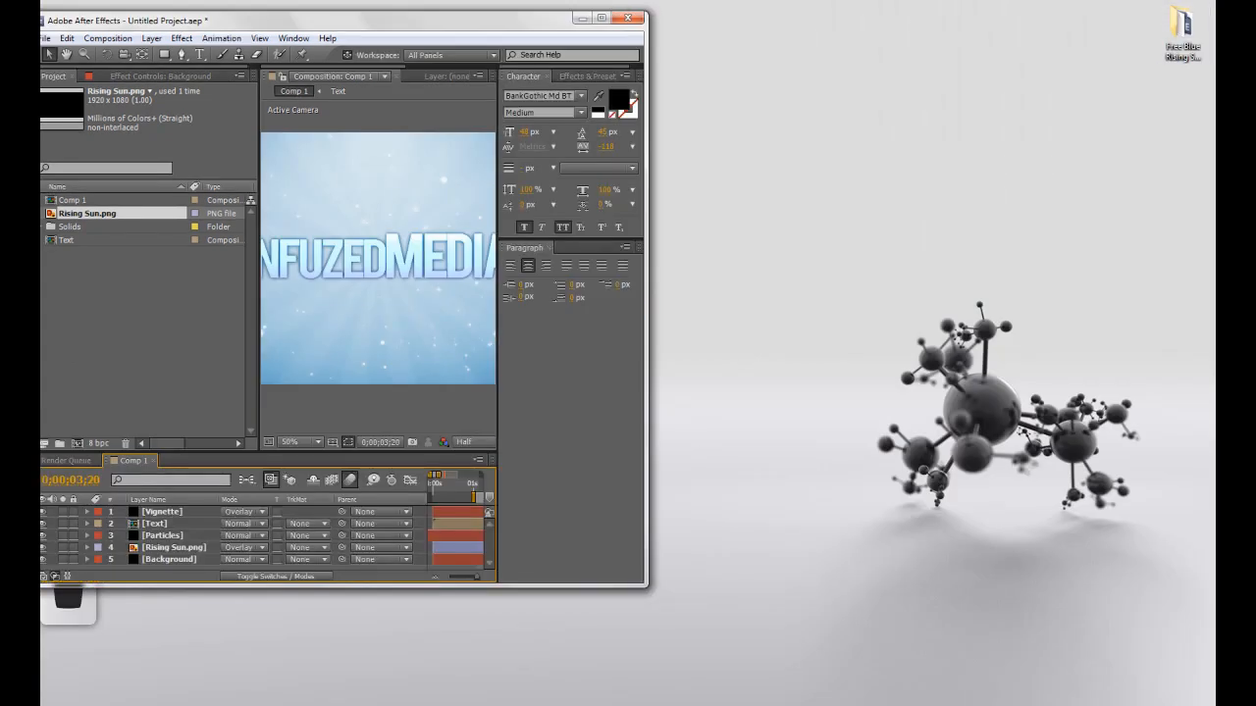
- Relink Rising Sun.png via Replace Footage to the template's Rising Star image
right_click(86, 212)
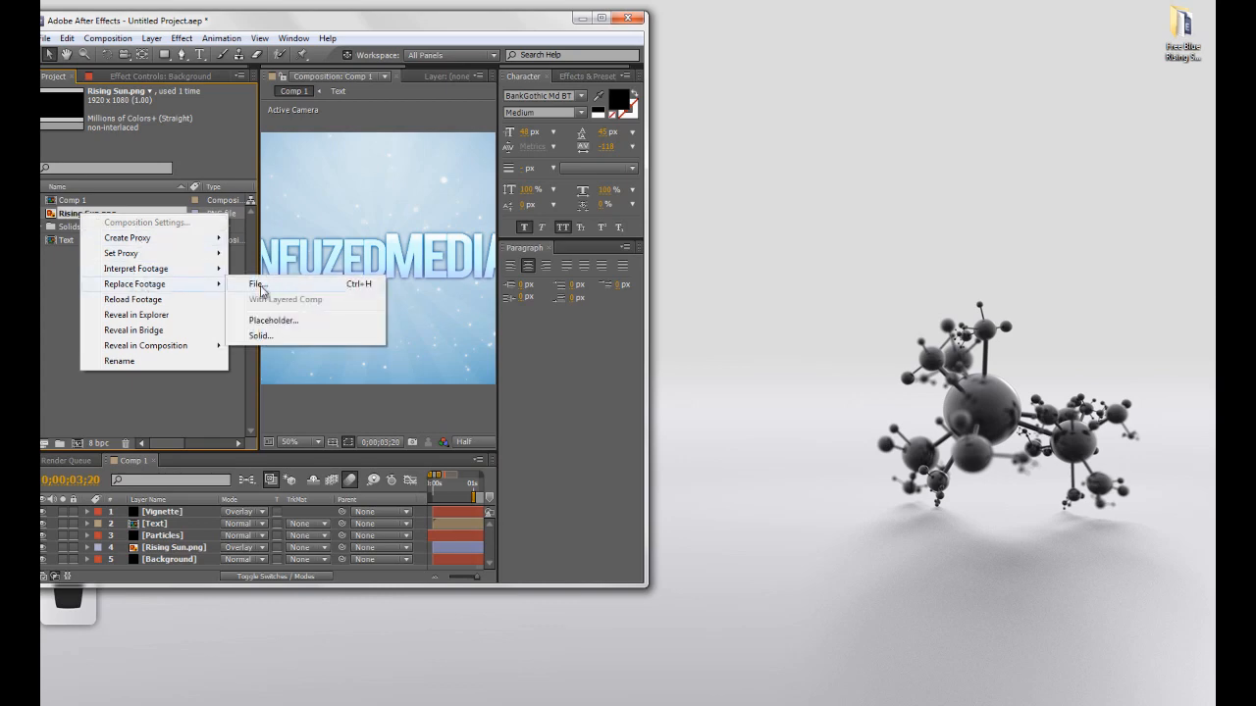
click(255, 285)
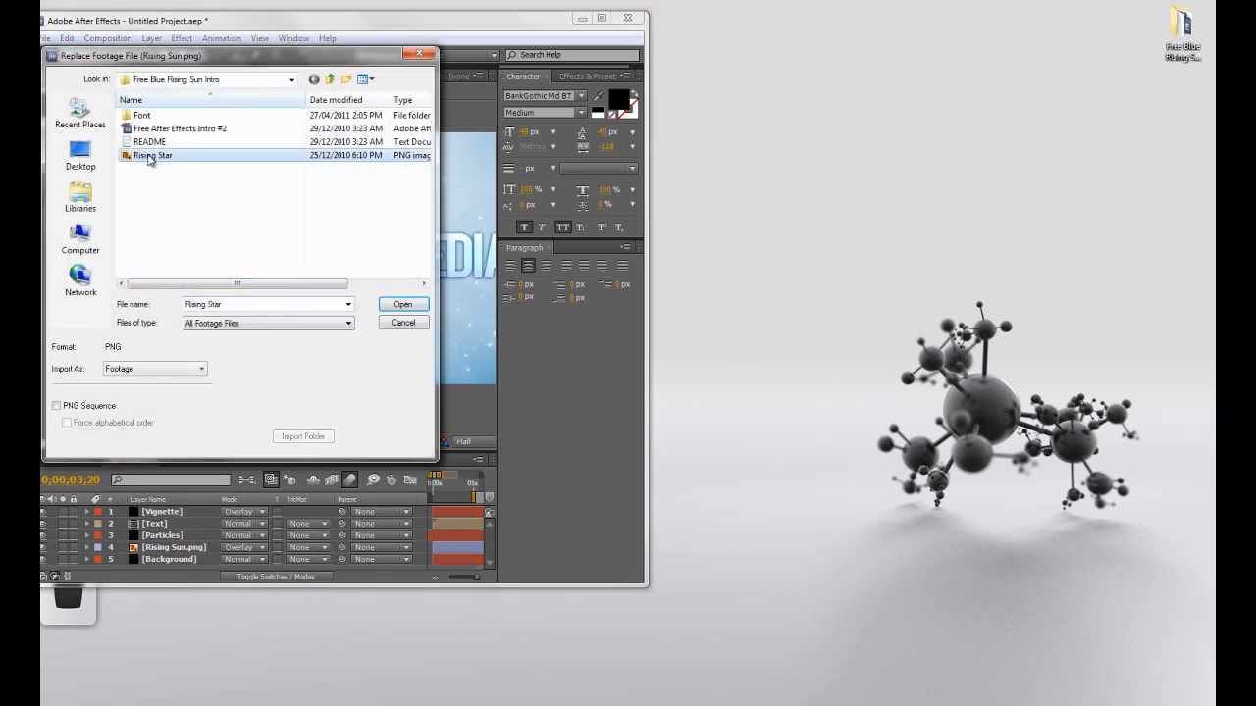
click(403, 305)
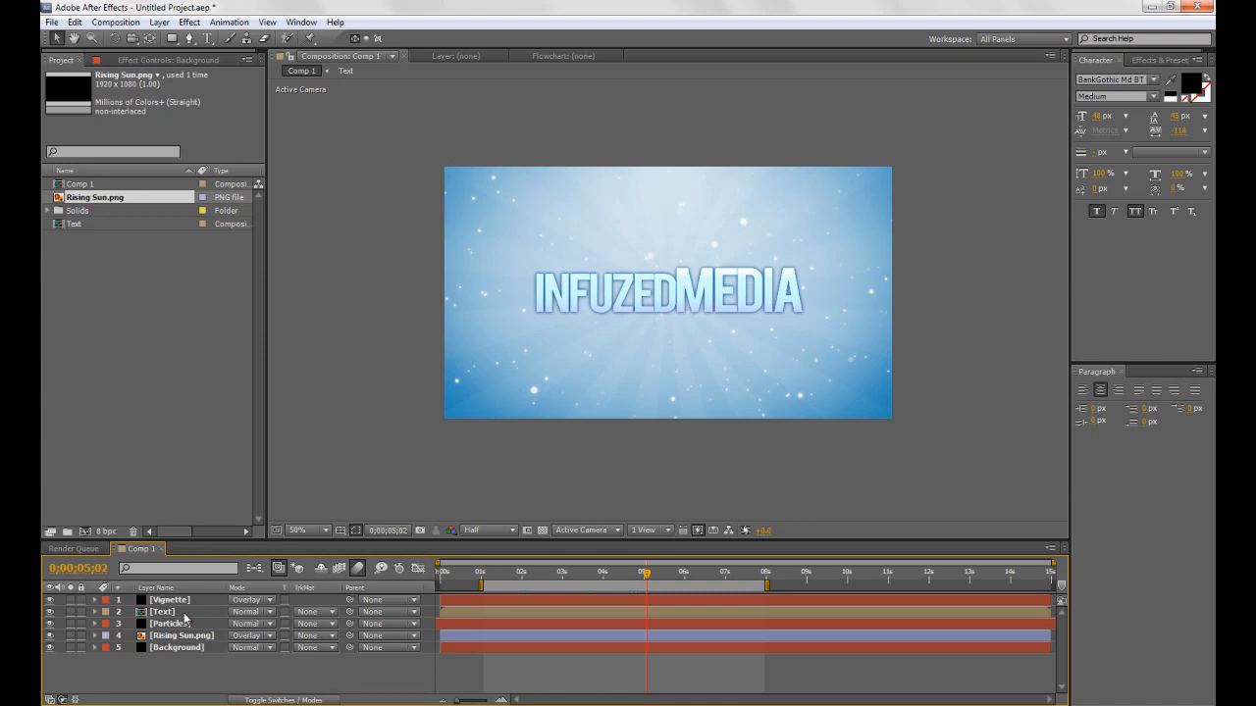
- Open the Text layer's precomposition to edit the INFUZEDMEDIA title
click(163, 612)
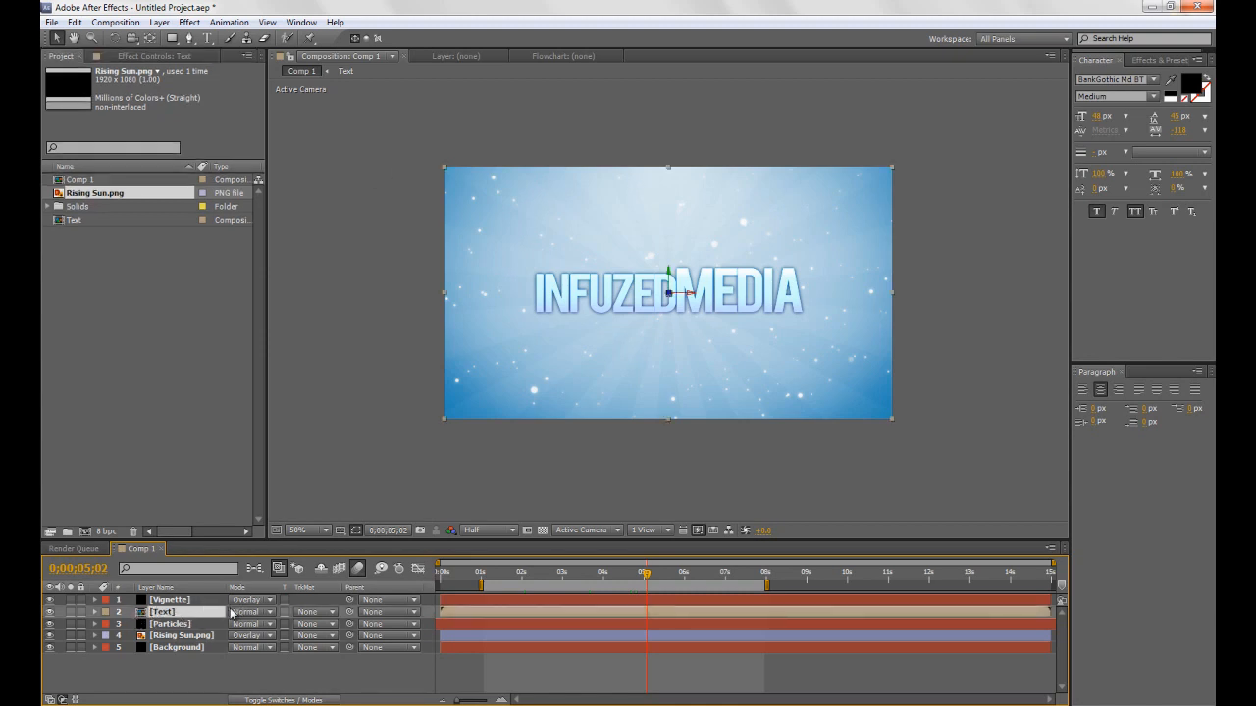
double_click(161, 612)
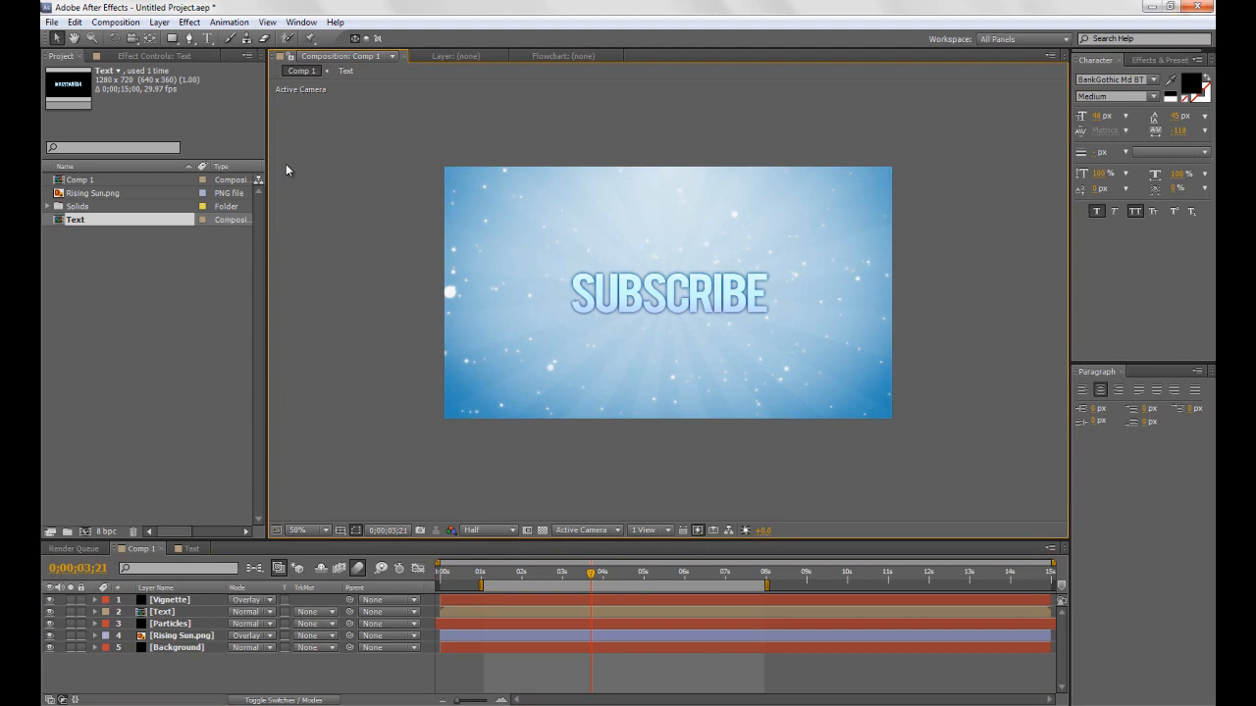
mouse_move(325, 190)
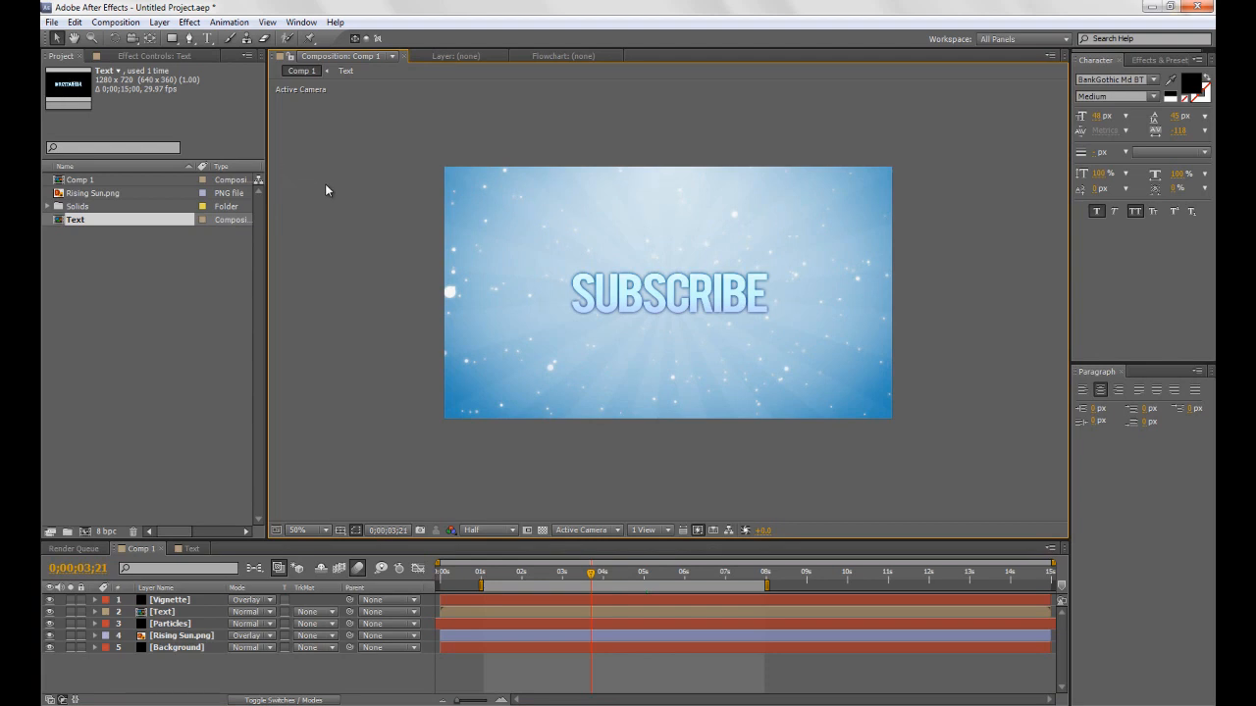